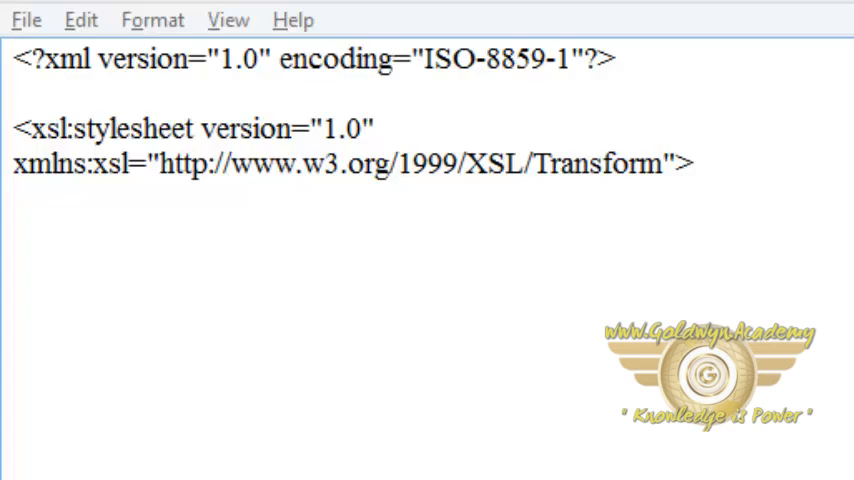
{"action": "mouse_move", "coordinate": [708, 212]}
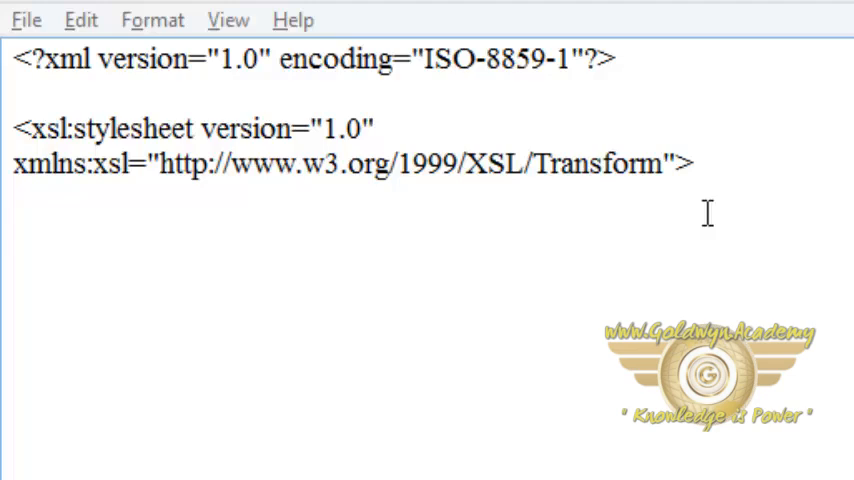
Step: Write the opening tag <xsl:template match="/"> on a new line under the xsl:stylesheet declaration
{"action": "key", "text": "ctrl+a"}
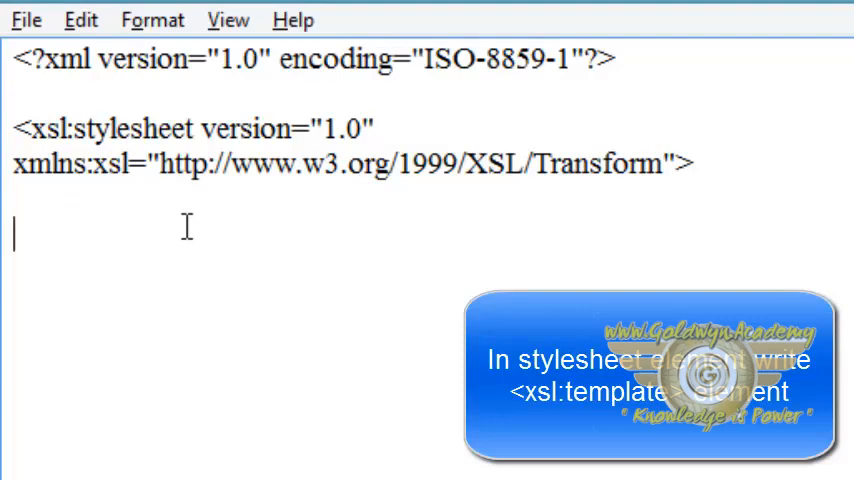
{"action": "type", "text": "<xsl:"}
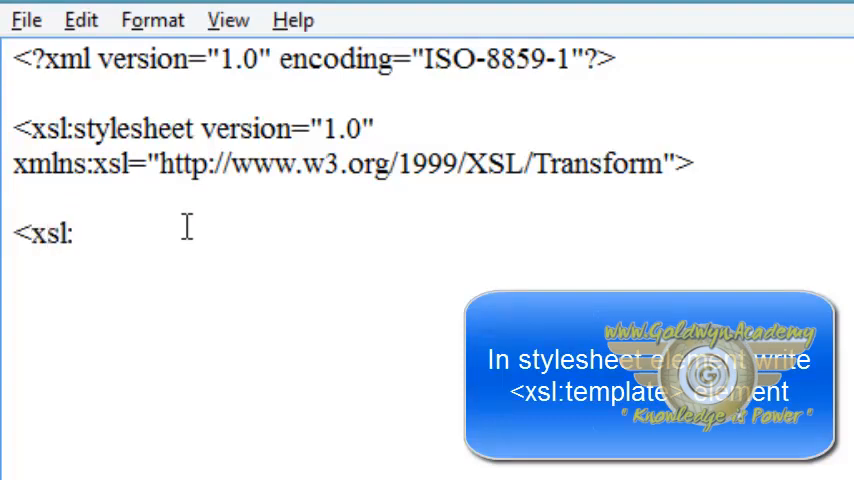
{"action": "type", "text": "temp"}
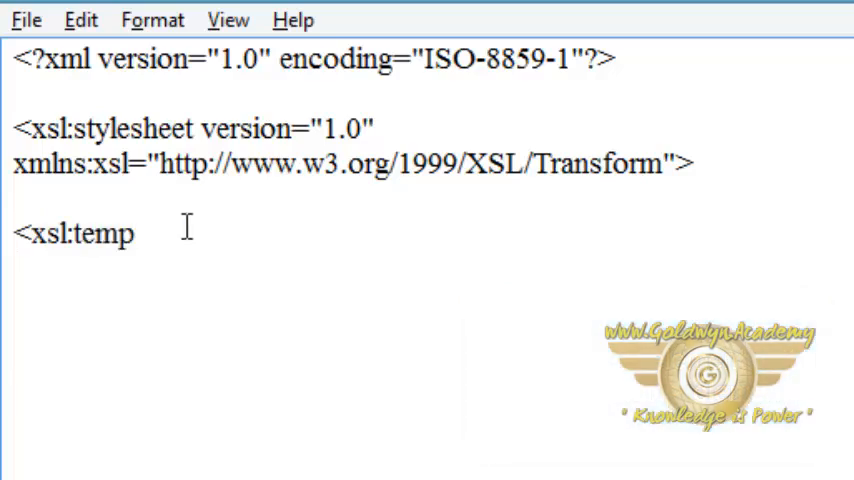
{"action": "type", "text": "late m"}
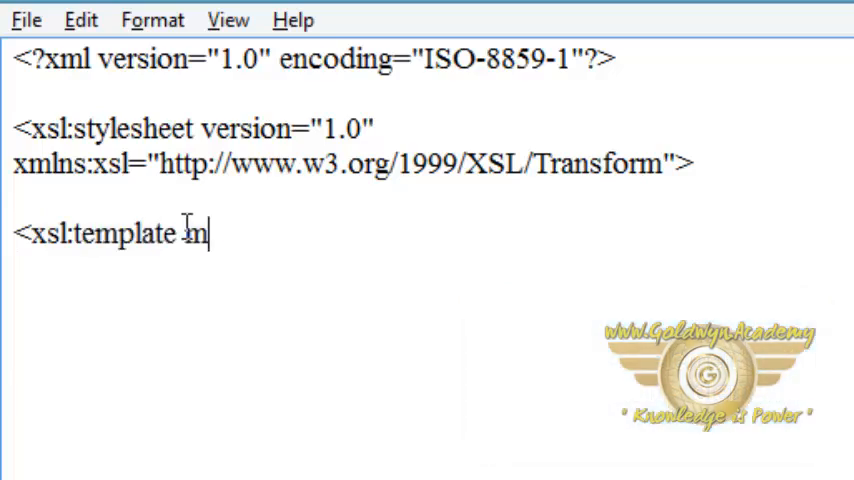
{"action": "type", "text": "atch"}
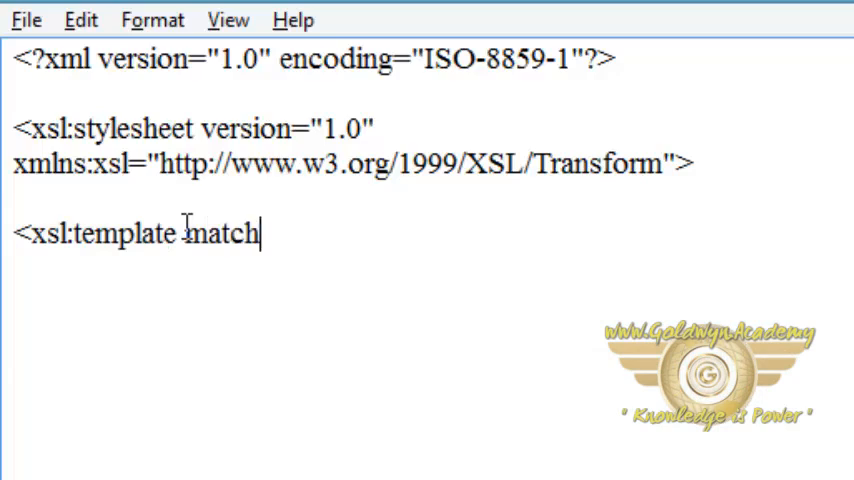
{"action": "type", "text": "=\"\""}
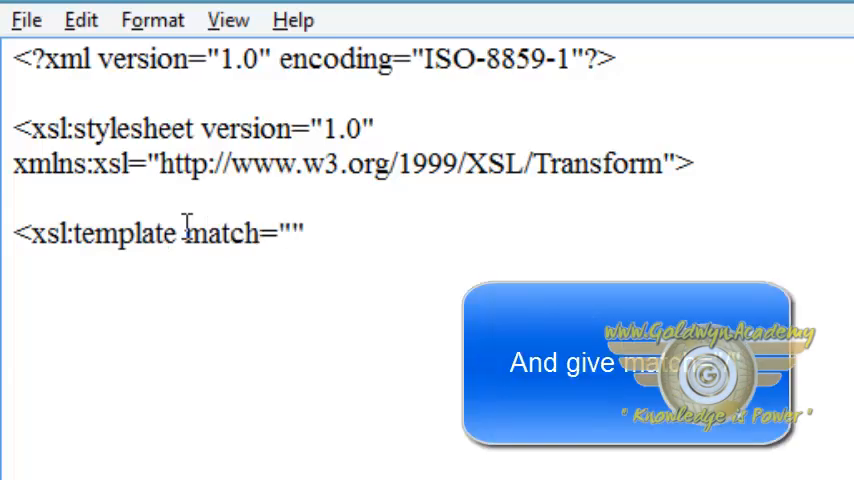
{"action": "type", "text": "/"}
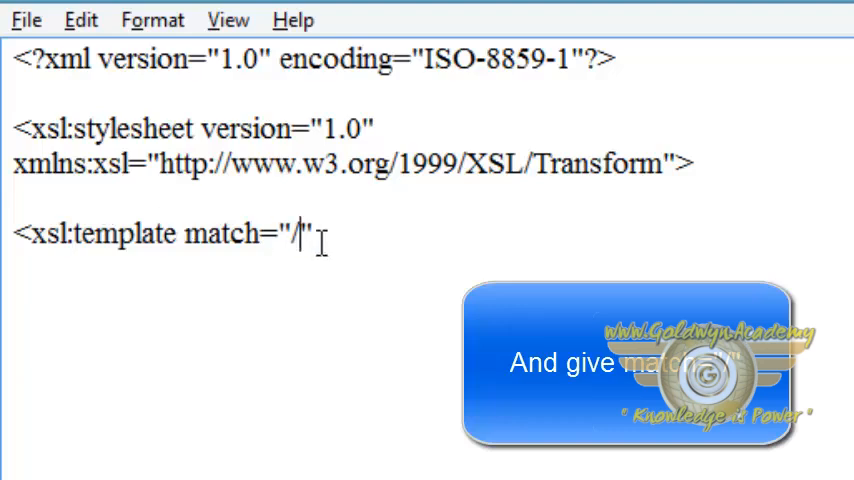
{"action": "type", "text": ">"}
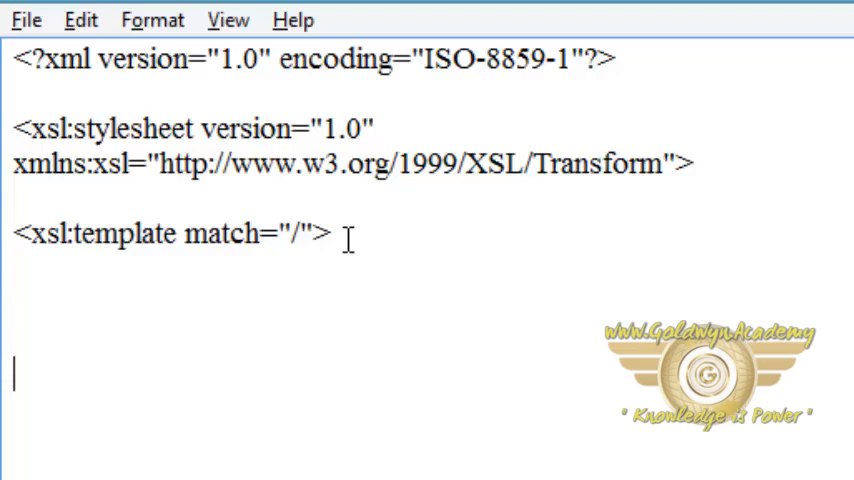
Step: Add the closing </xsl:template> tag and start an <html> element inside the template
{"action": "type", "text": "<"}
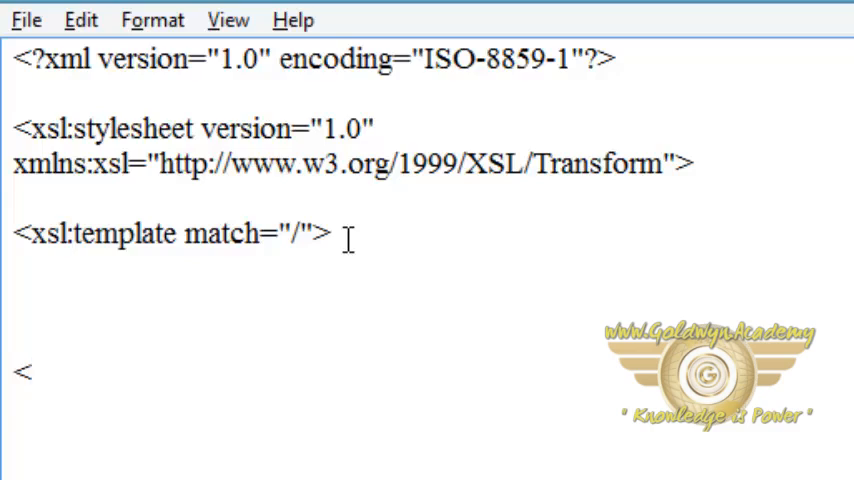
{"action": "type", "text": "x"}
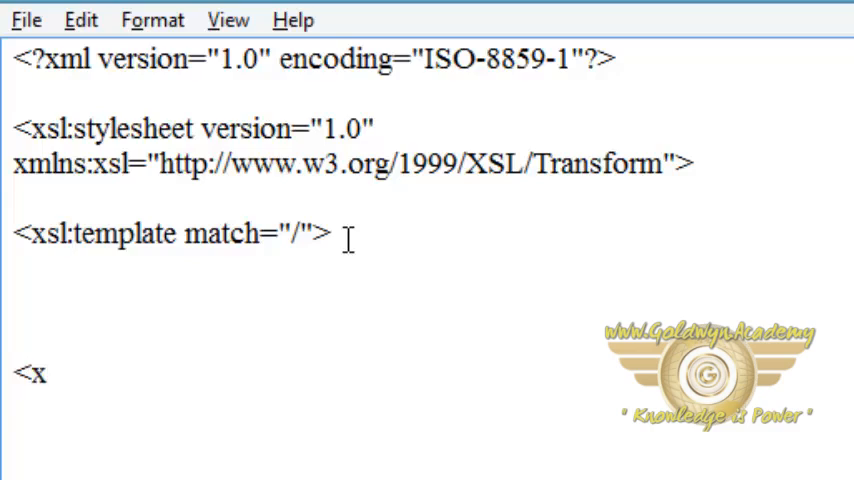
{"action": "type", "text": "sl:template>"}
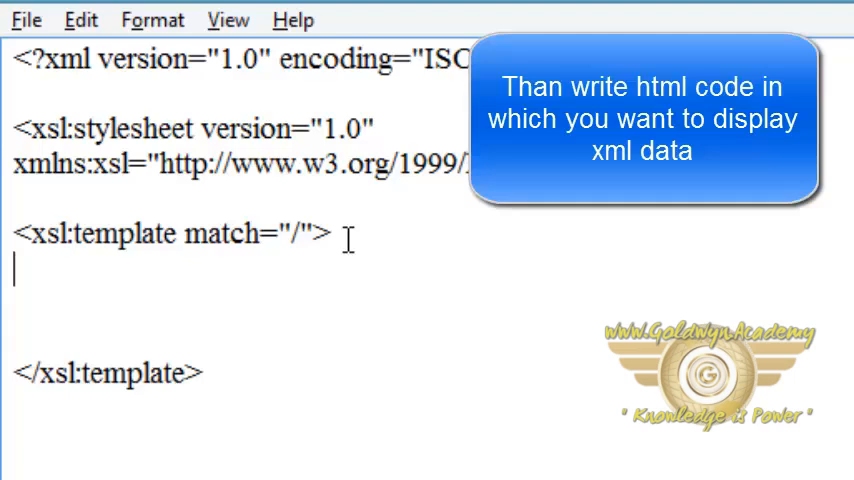
{"action": "type", "text": "<html>"}
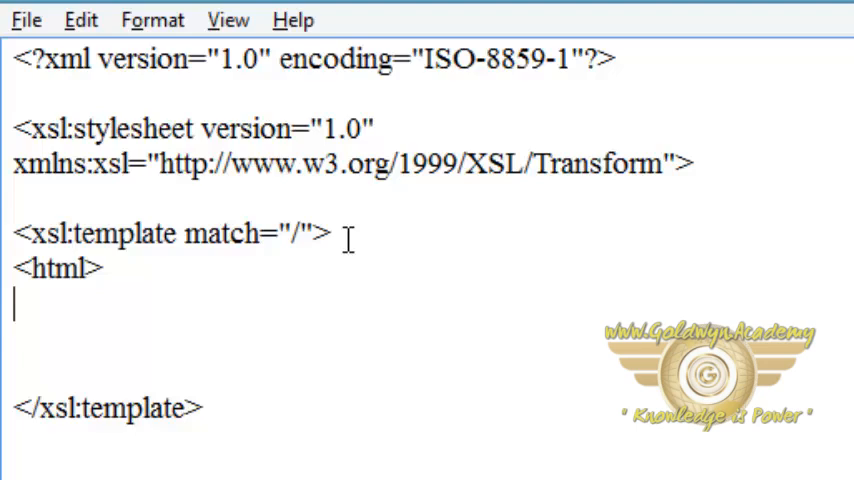
Step: Add a <body></body> element inside the html and start an <h1> heading in it
{"action": "type", "text": "<body>"}
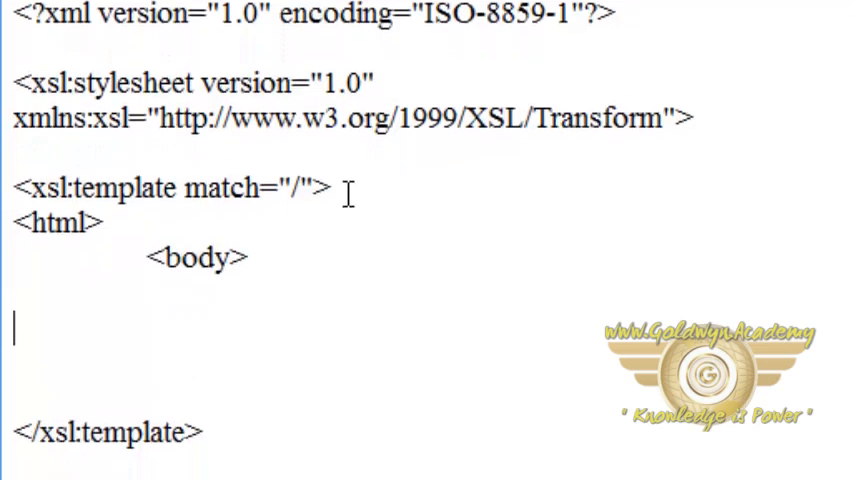
{"action": "type", "text": "</bo"}
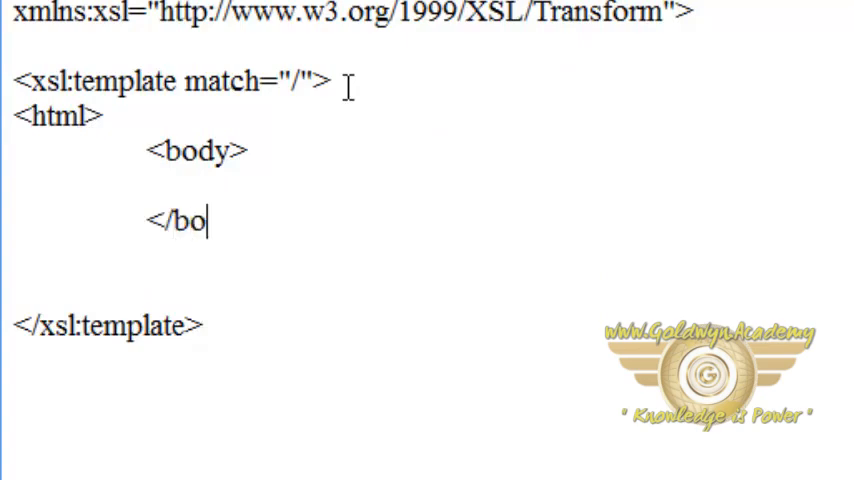
{"action": "type", "text": "dy>"}
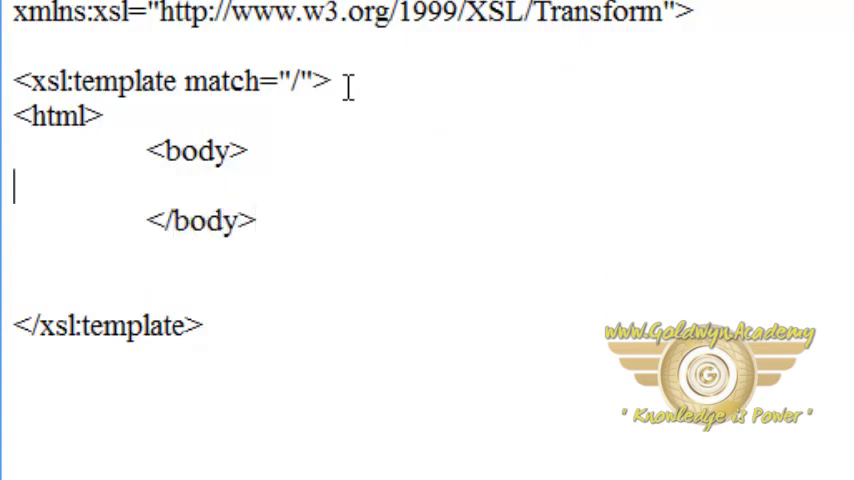
{"action": "type", "text": "<h"}
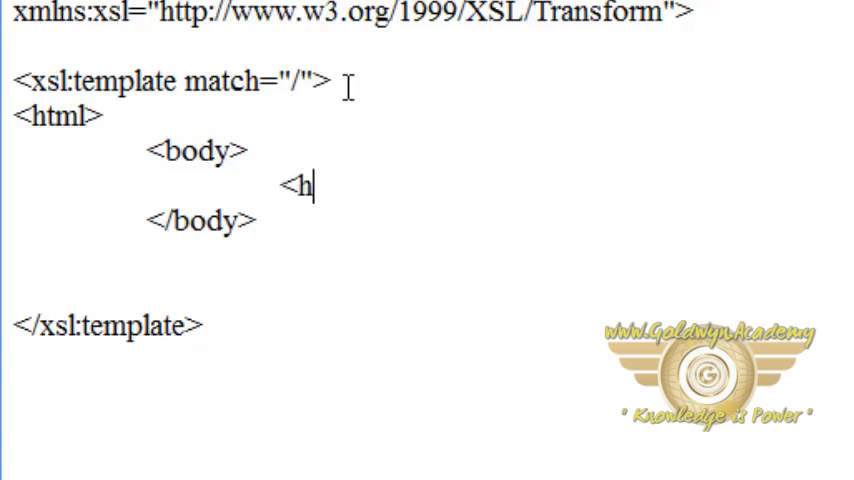
{"action": "type", "text": "1>"}
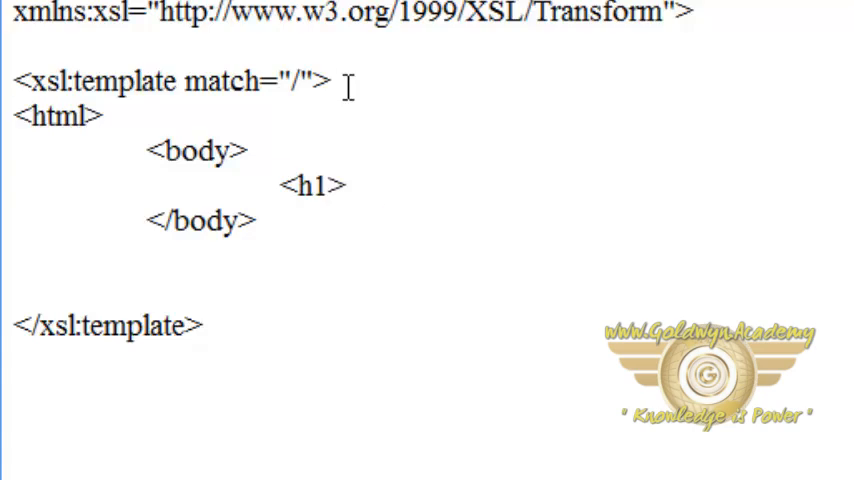
Step: Write the heading text 'My CD collection' and close it with </h1>
{"action": "type", "text": "My C"}
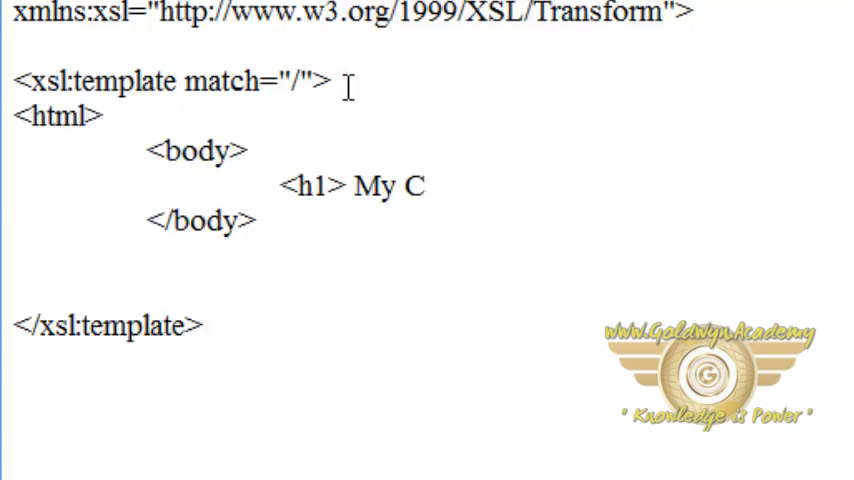
{"action": "type", "text": "D colle"}
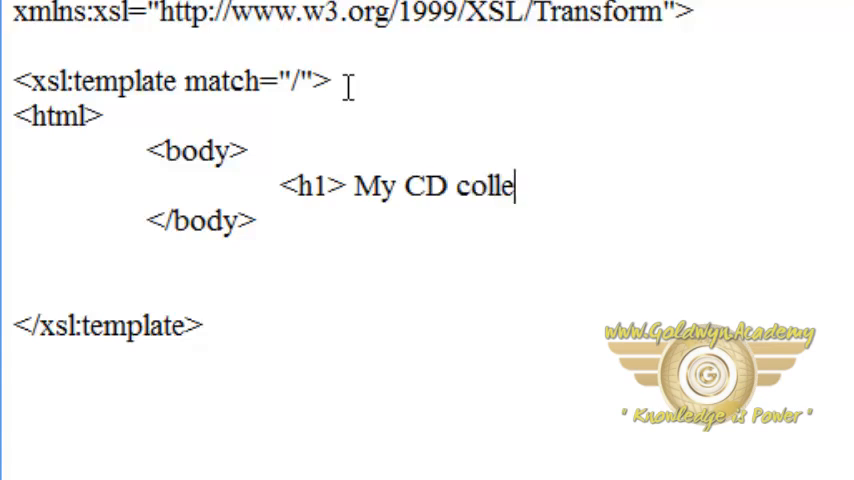
{"action": "type", "text": "ction</"}
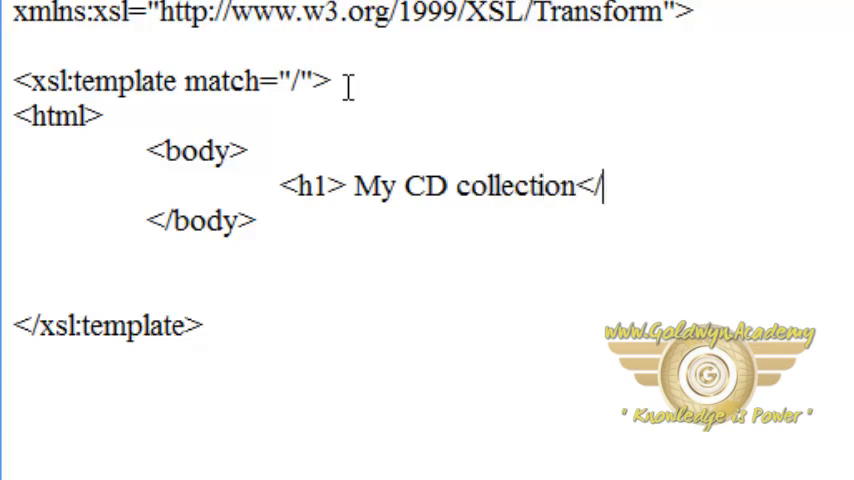
{"action": "type", "text": "h1>"}
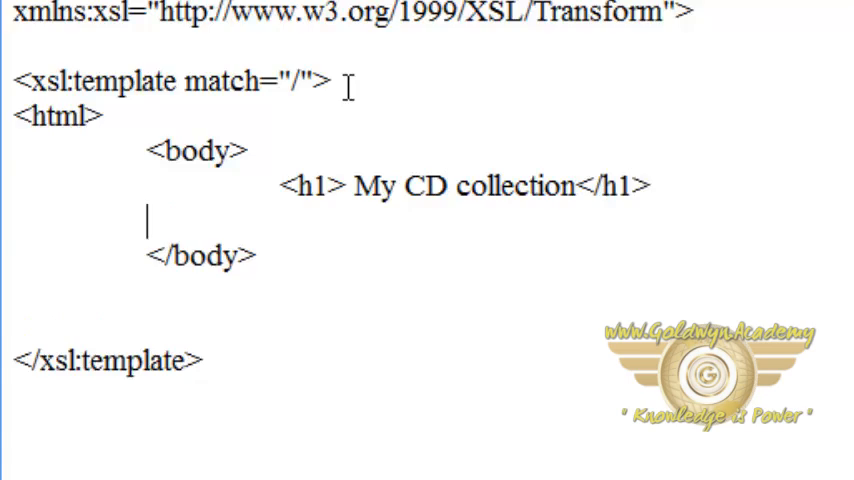
{"action": "mouse_move", "coordinate": [784, 238]}
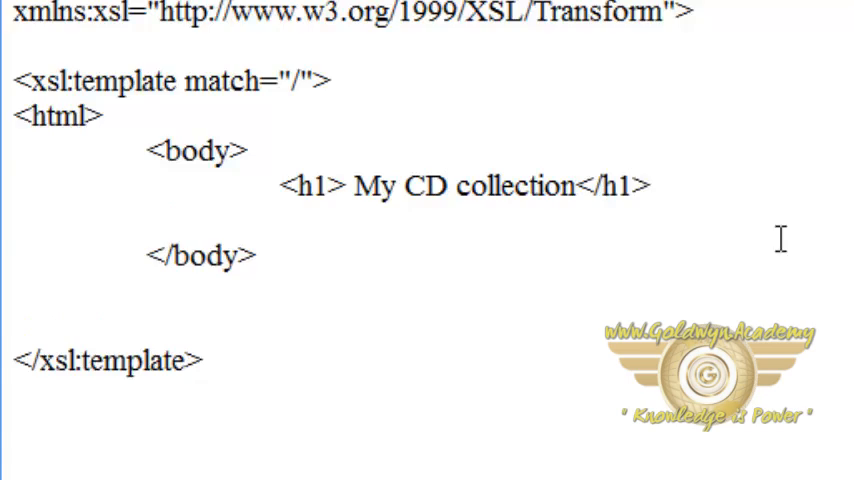
Step: Add a <table border="1"> element with its closing </table> tag under the heading
{"action": "type", "text": "<ta"}
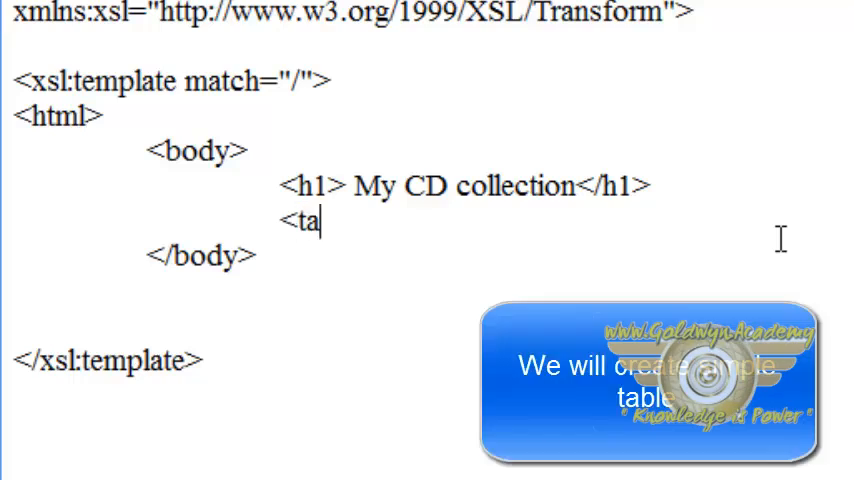
{"action": "type", "text": "ble"}
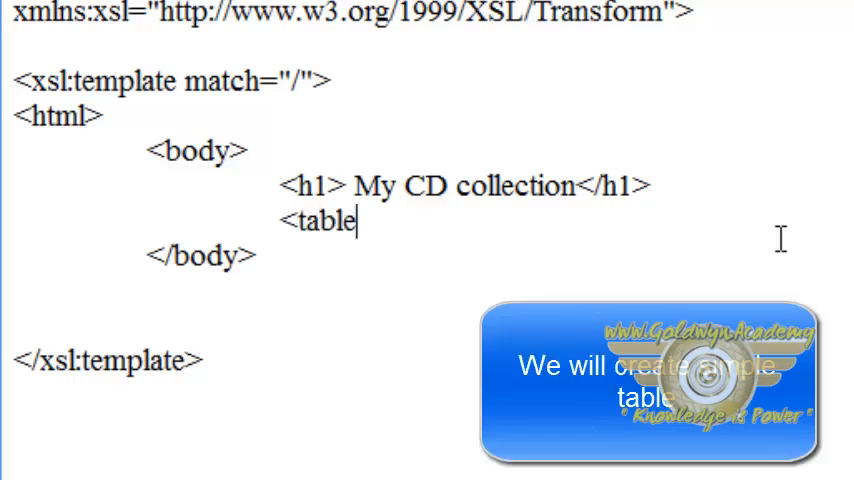
{"action": "type", "text": "border"}
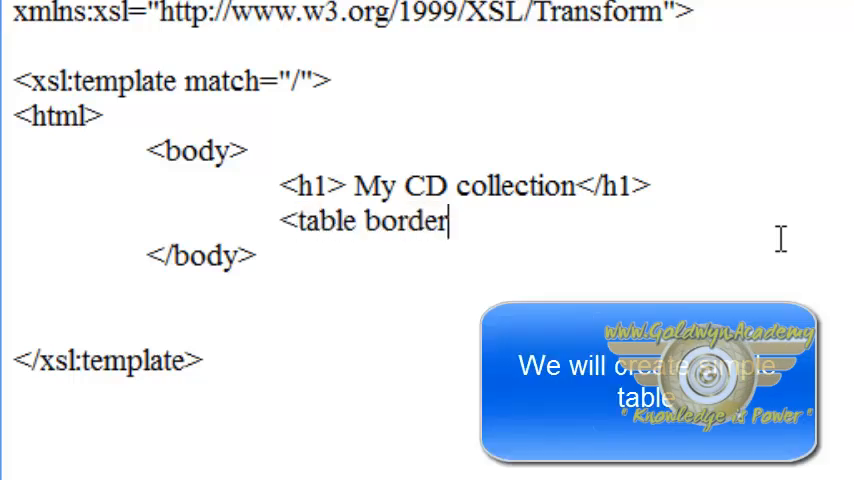
{"action": "type", "text": "=\""}
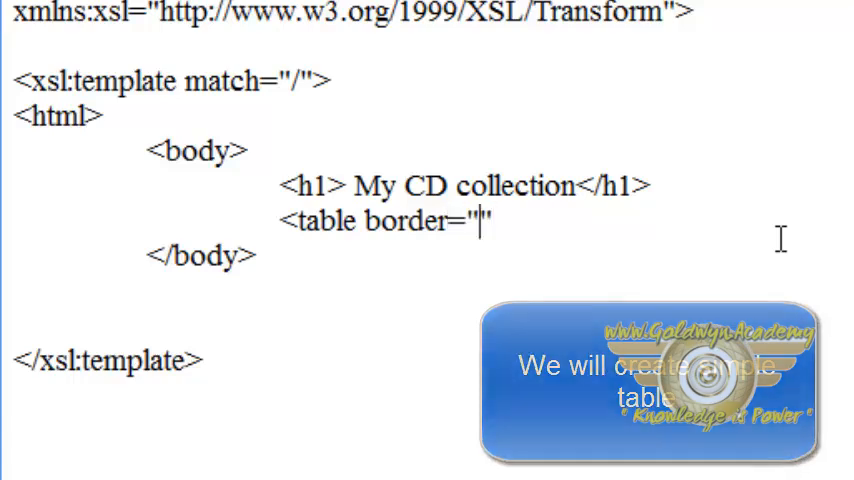
{"action": "type", "text": "1>"}
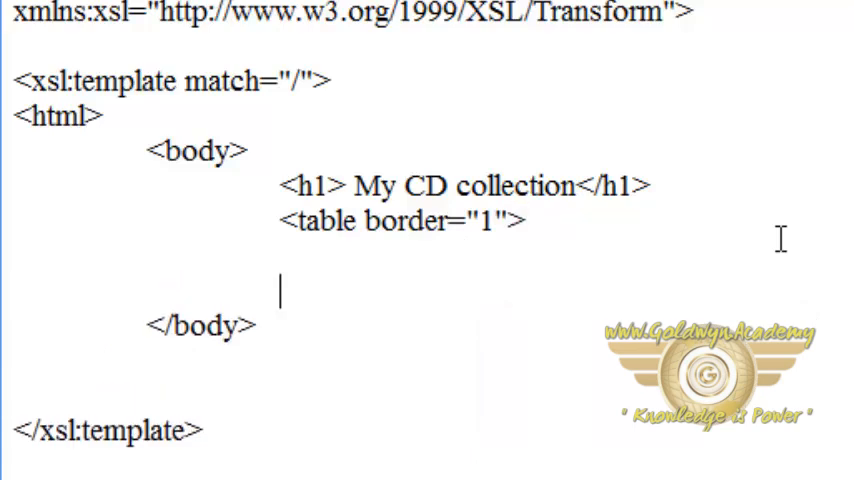
{"action": "type", "text": "<"}
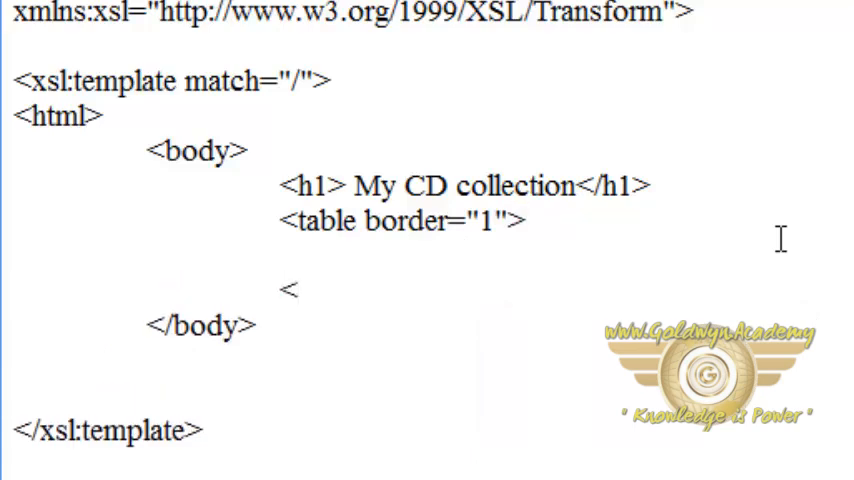
{"action": "type", "text": "/table>"}
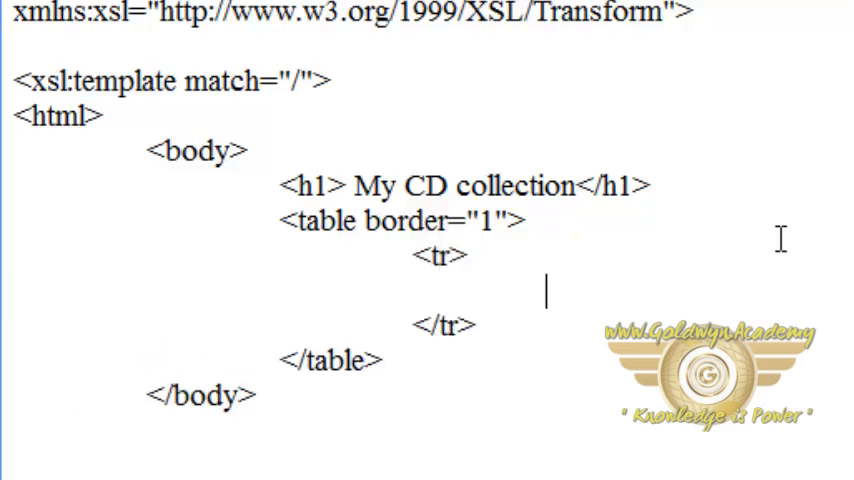
Step: Add a row of <td></td> cells and write 'Title' in the first cell
{"action": "type", "text": "<t"}
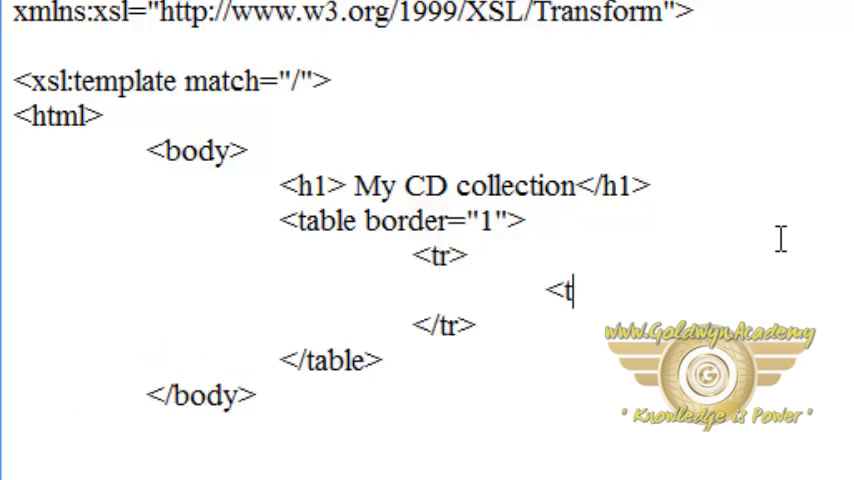
{"action": "type", "text": "d></"}
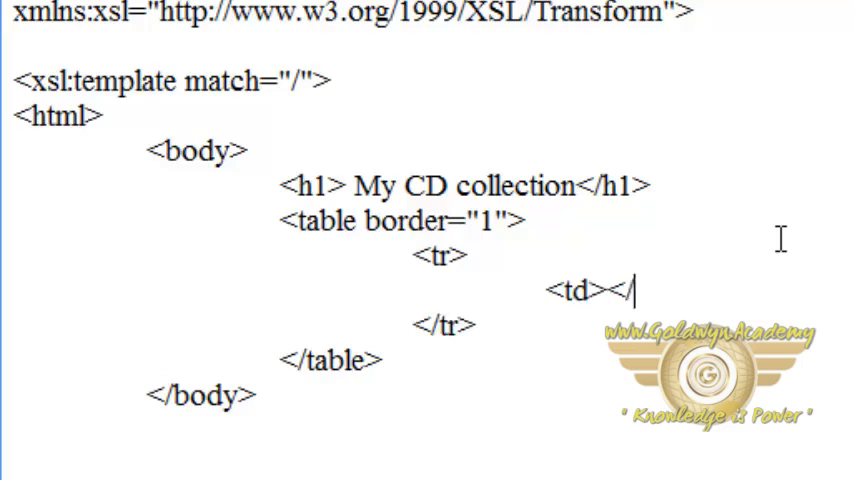
{"action": "type", "text": "td>"}
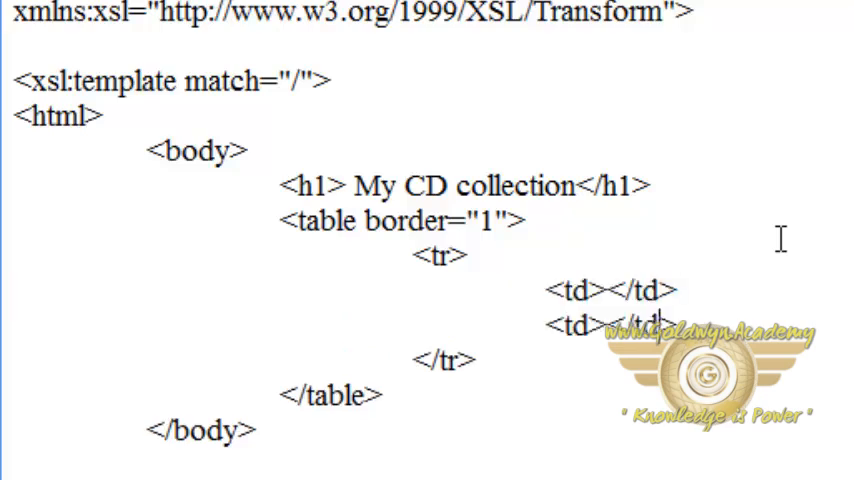
{"action": "left_click", "coordinate": [608, 290]}
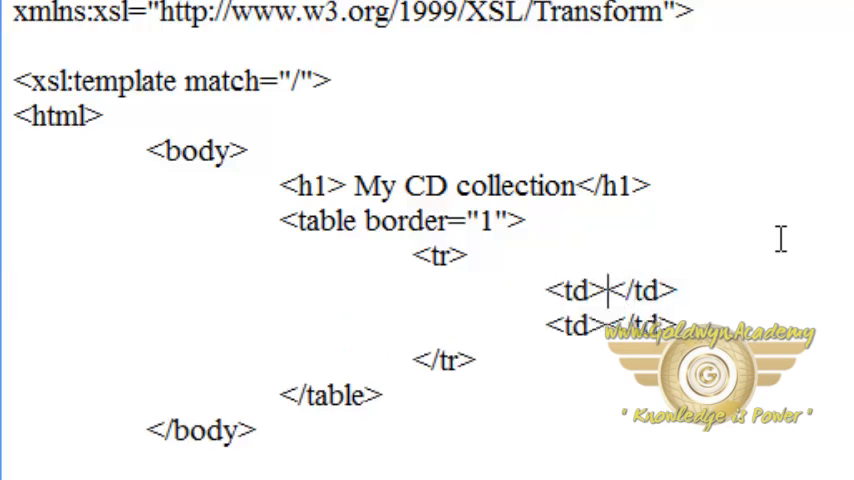
{"action": "type", "text": "Title"}
{"action": "type", "text": "cat."}
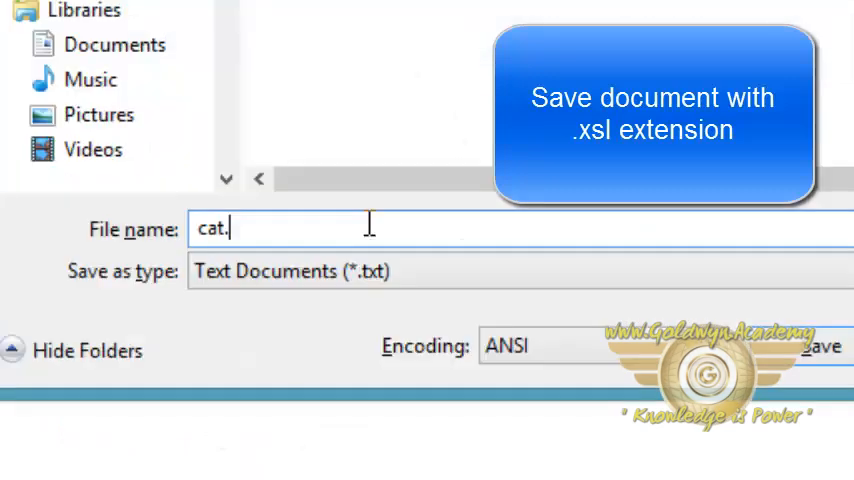
Step: Name the file cat.xsl in the Save As dialog and save the stylesheet
{"action": "type", "text": "xsl"}
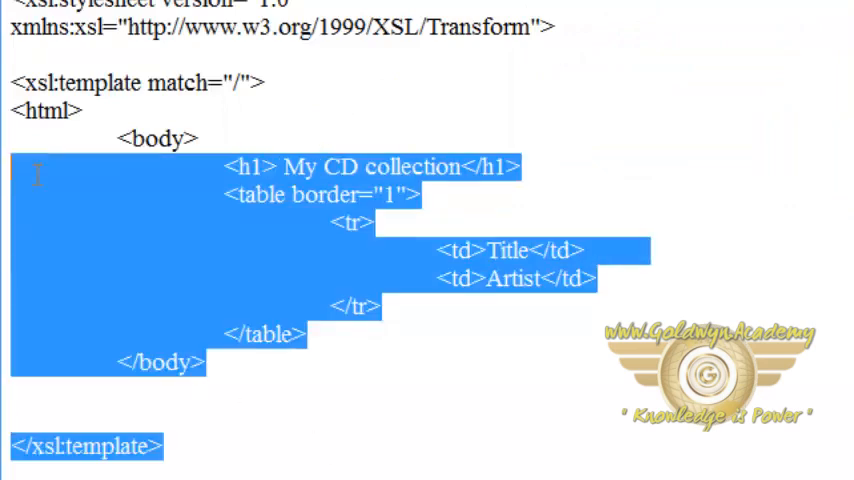
{"action": "left_click", "coordinate": [284, 452]}
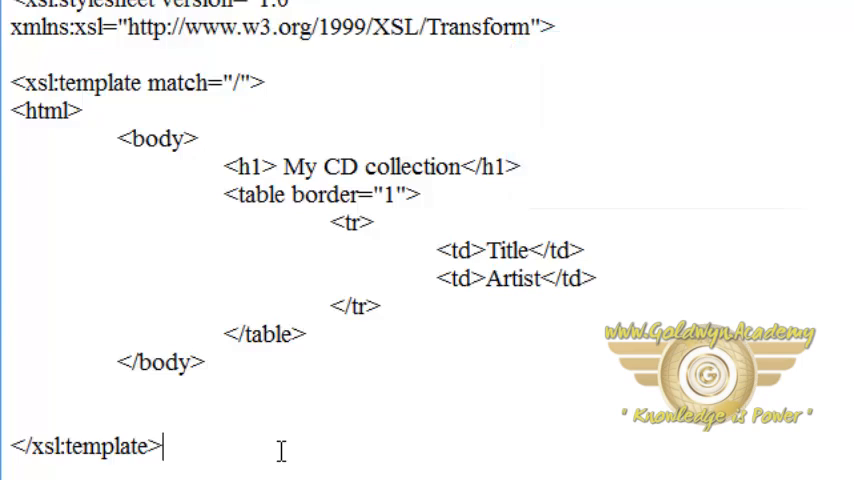
{"action": "mouse_move", "coordinate": [384, 250]}
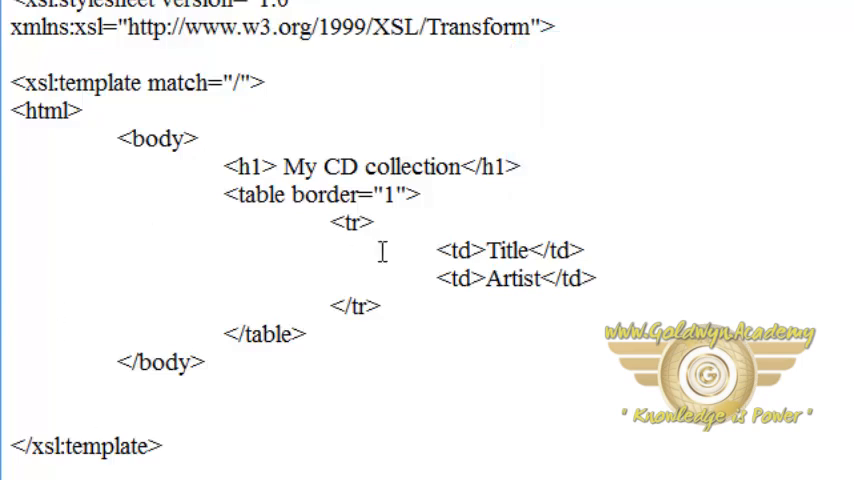